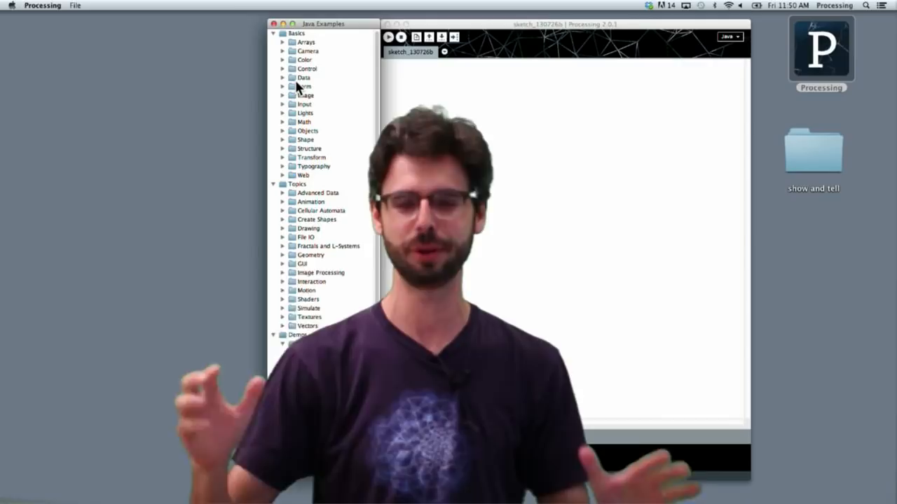
- Expand the Color folder under Basics to list sketches like Brightness and Hue
click(274, 334)
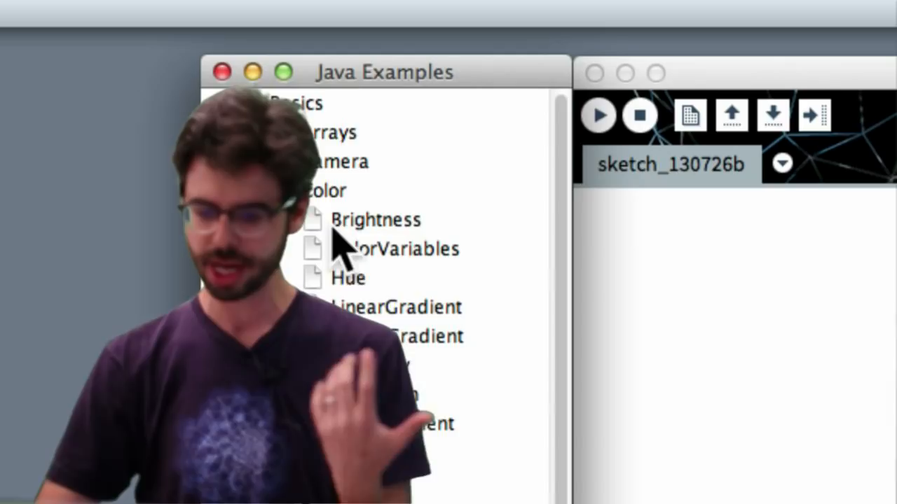
- Open an example sketch from the Java Examples tree in its own editor window
double_click(347, 278)
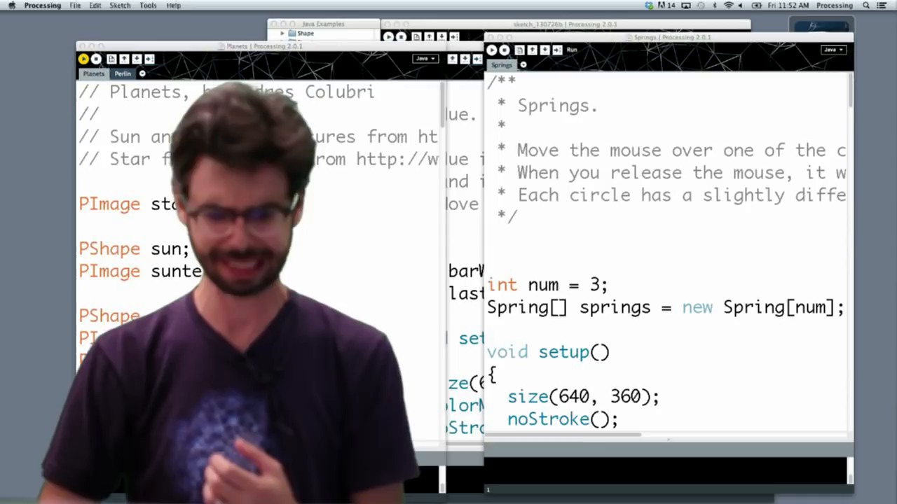
- Browse the examples tree toward Libraries > video > Capture sketches
click(83, 58)
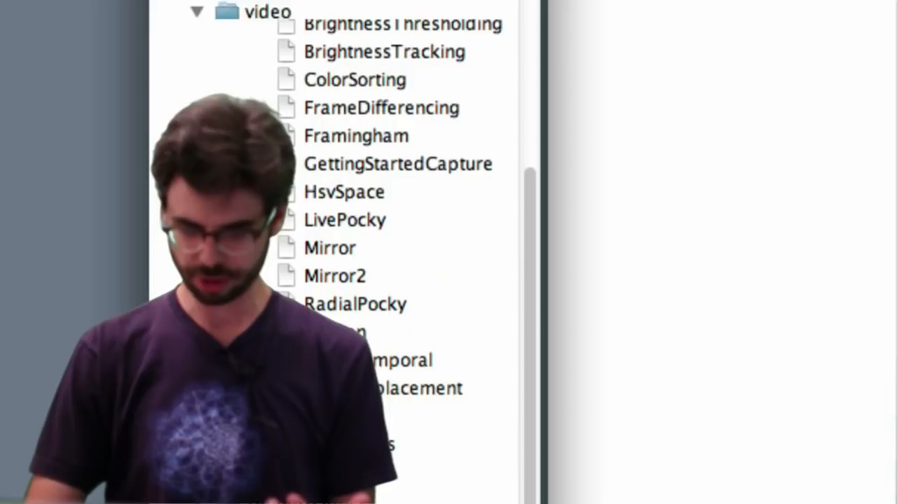
- Open the Mirror example under video > Capture and run it to show the pixelated camera image
double_click(330, 248)
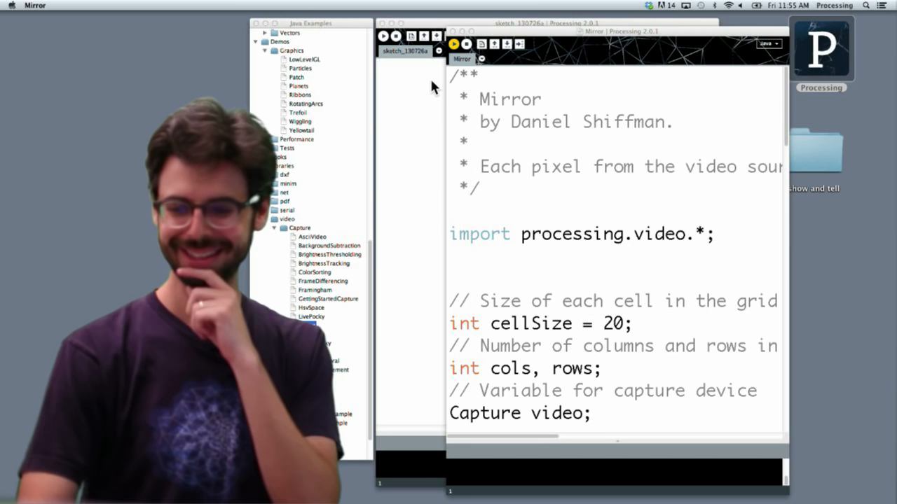
click(454, 43)
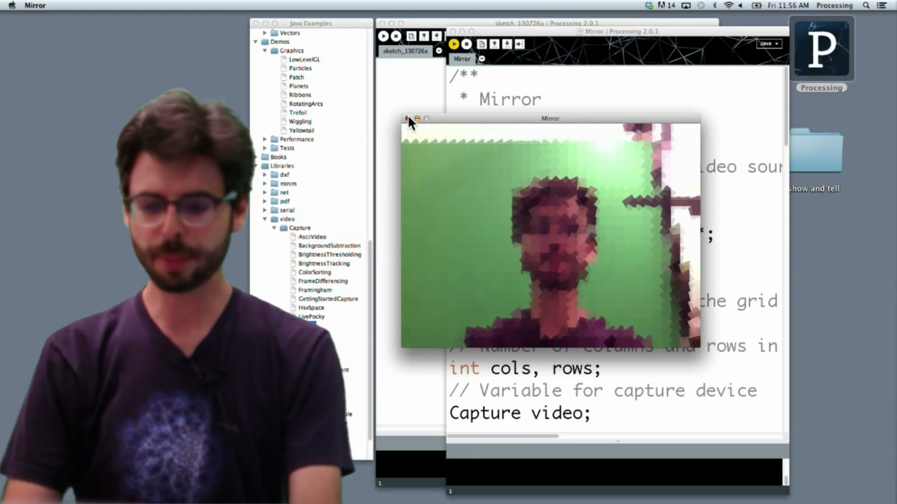
click(407, 118)
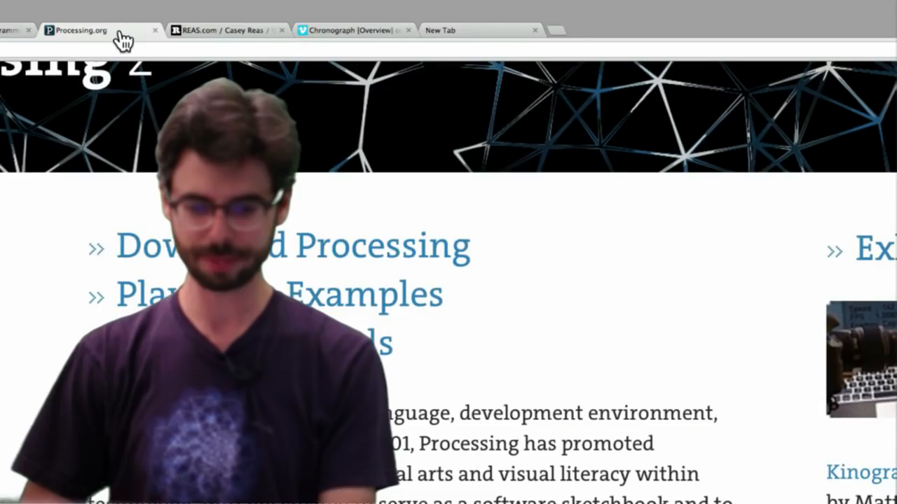
- Scroll down within the WeatherWindExample sketch before importing a library
scroll(down, 3)
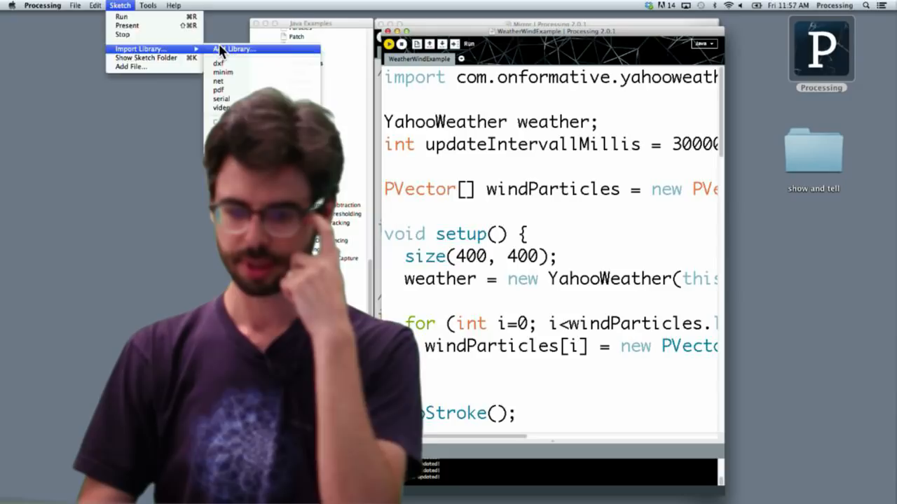
click(238, 48)
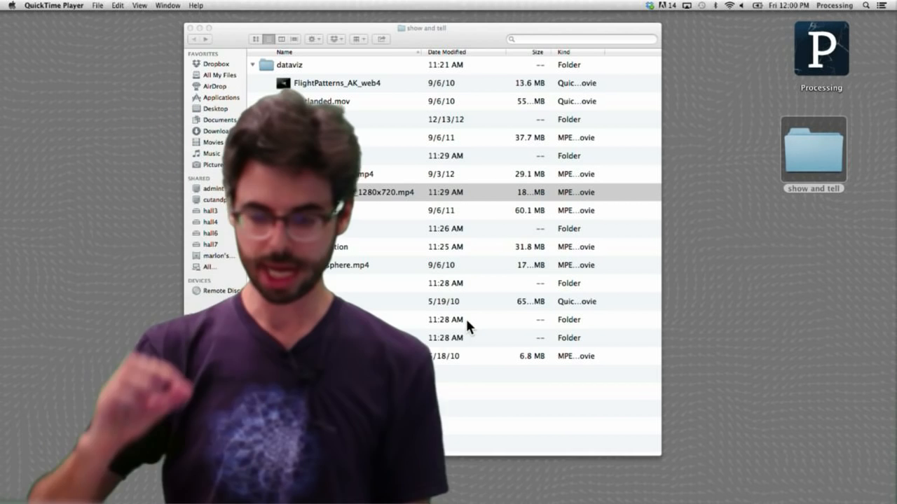
- Open the chronograph 1280x720 .mp4 from the show and tell folder in QuickTime Player
click(386, 192)
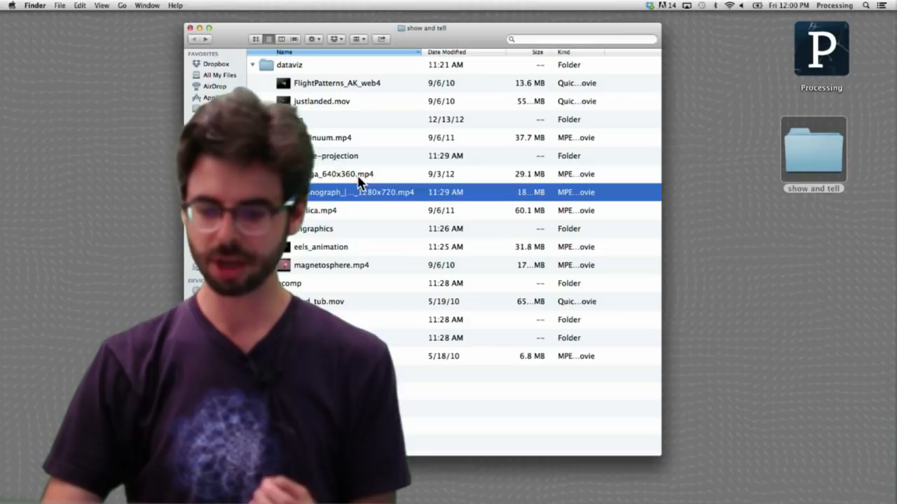
double_click(357, 192)
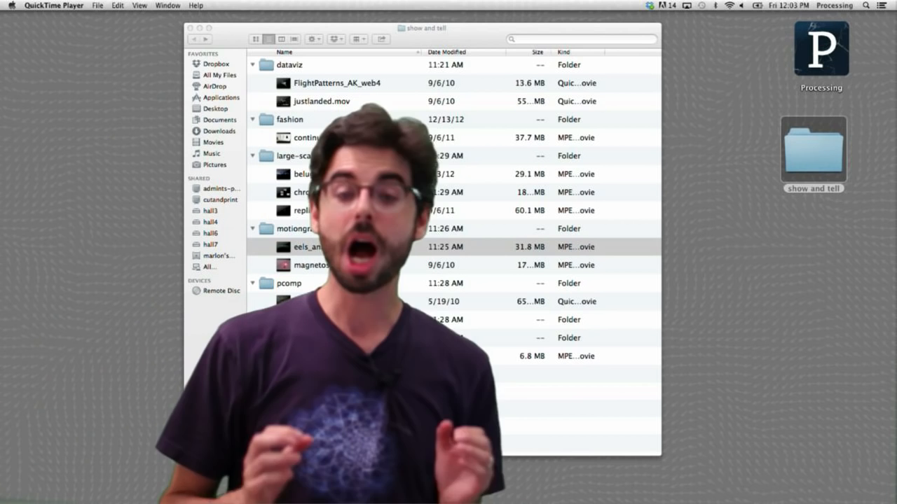
double_click(320, 101)
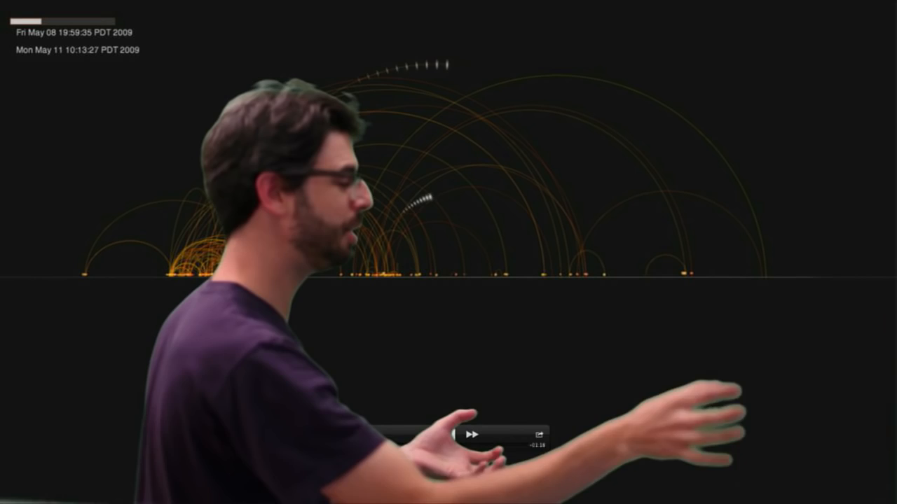
click(471, 434)
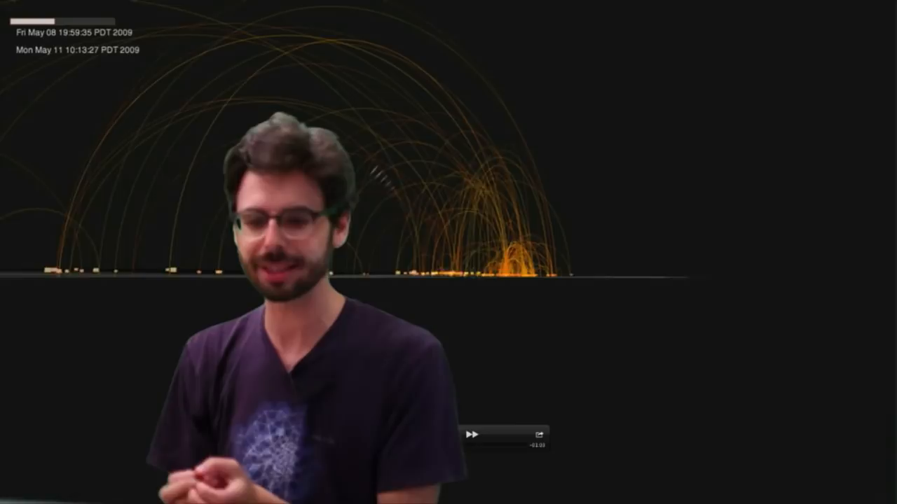
click(471, 435)
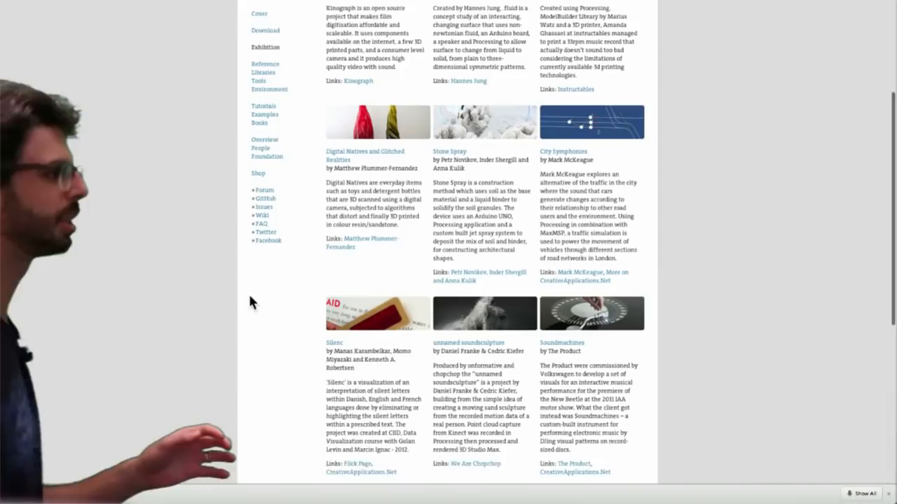
- Scroll through the Exhibition project grid and back to the top with Yellowtail and Alphabot
scroll(down, 3)
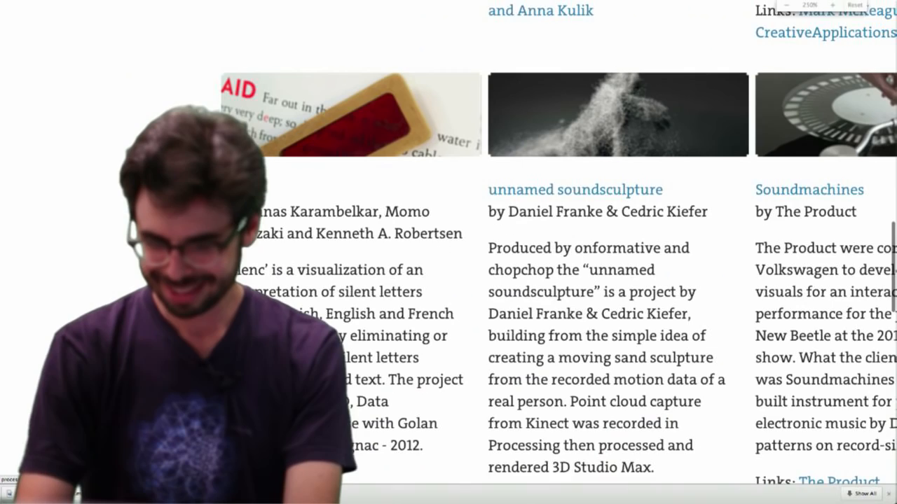
scroll(up, 3)
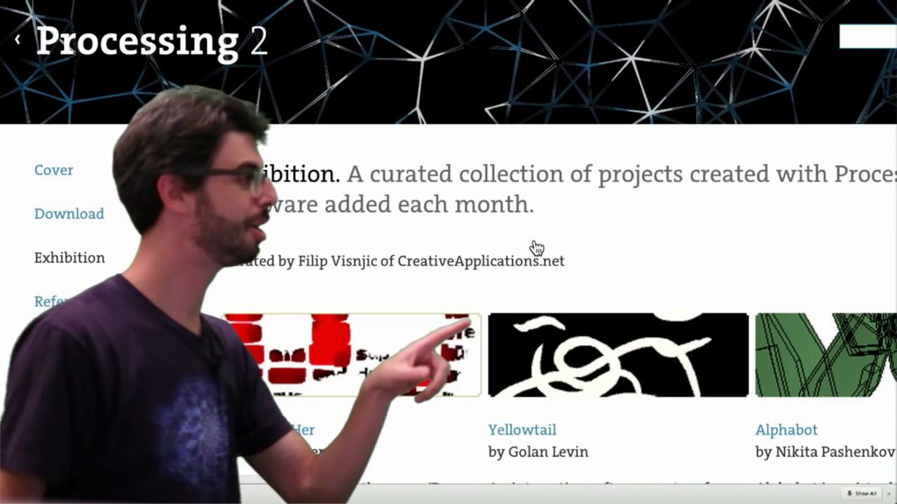